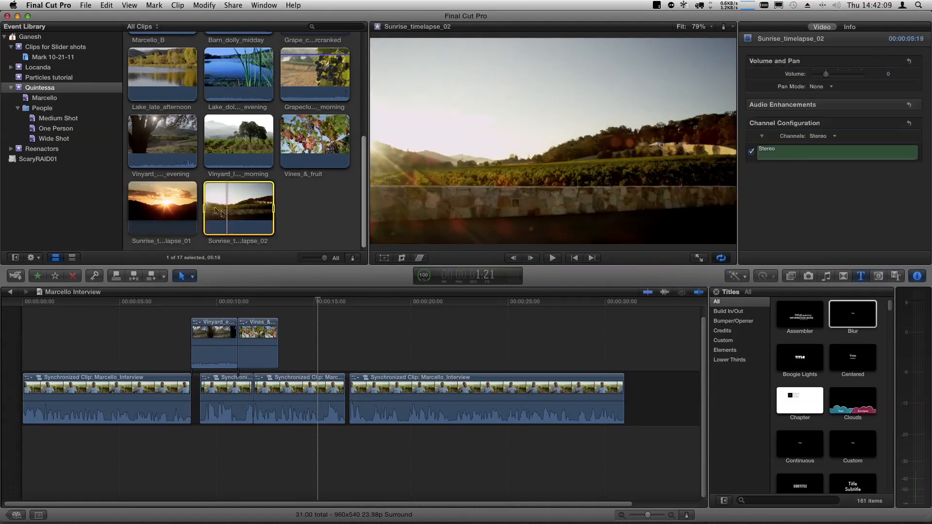
Create a compound clip named 'Quintessa Intro' from Sunrise_timelapse_02, Sunrise_timelapse_01 and Vinyard_late_morning.
click(162, 208)
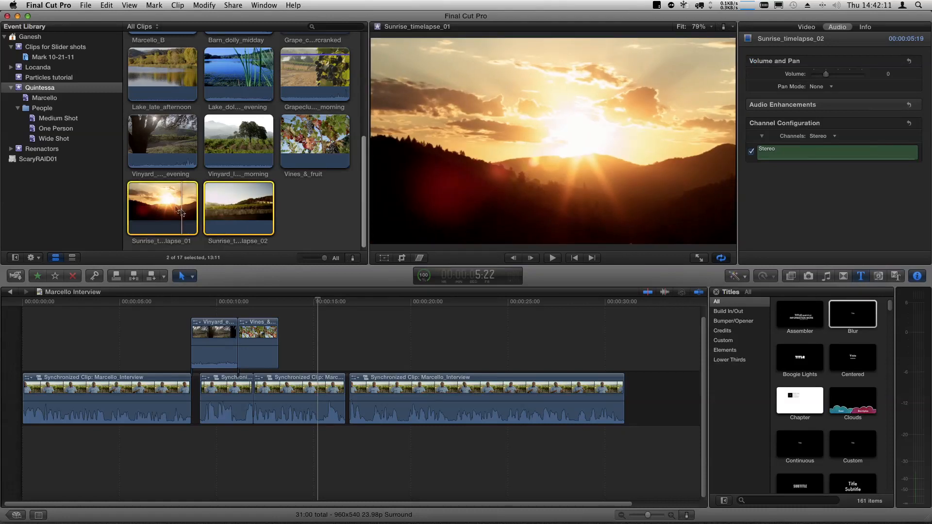
click(239, 141)
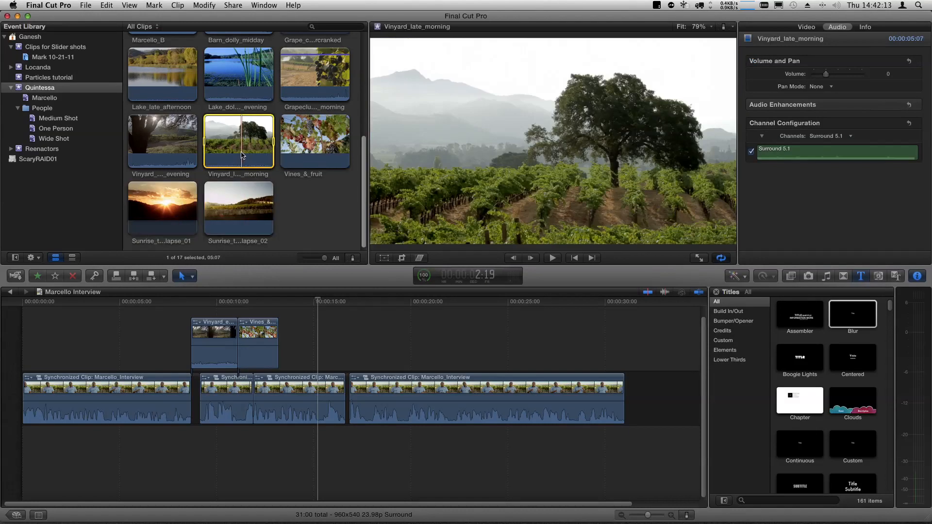
right_click(162, 207)
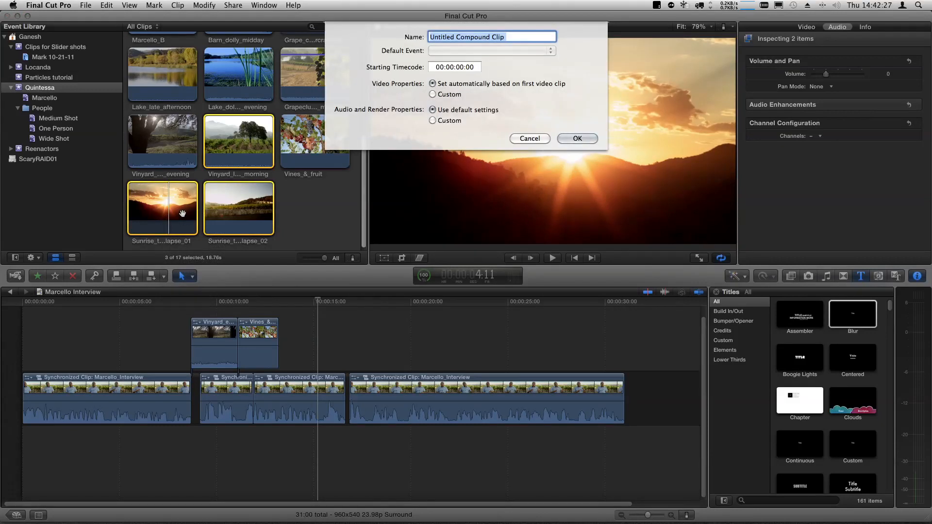
text(Quintessa)
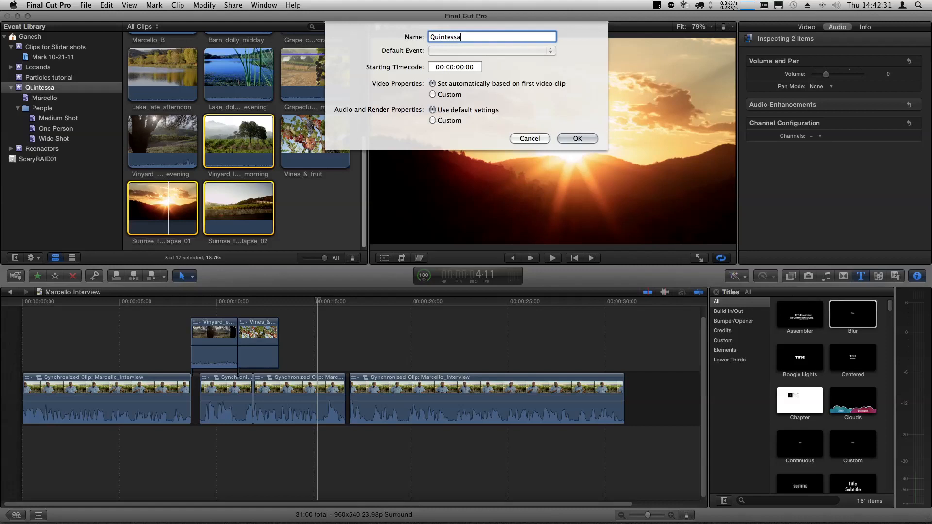
text(Intro)
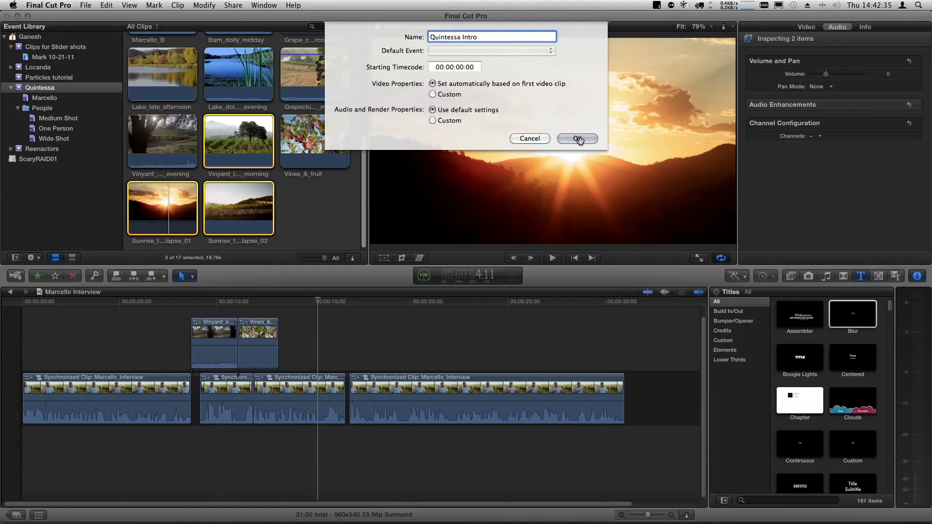
click(575, 139)
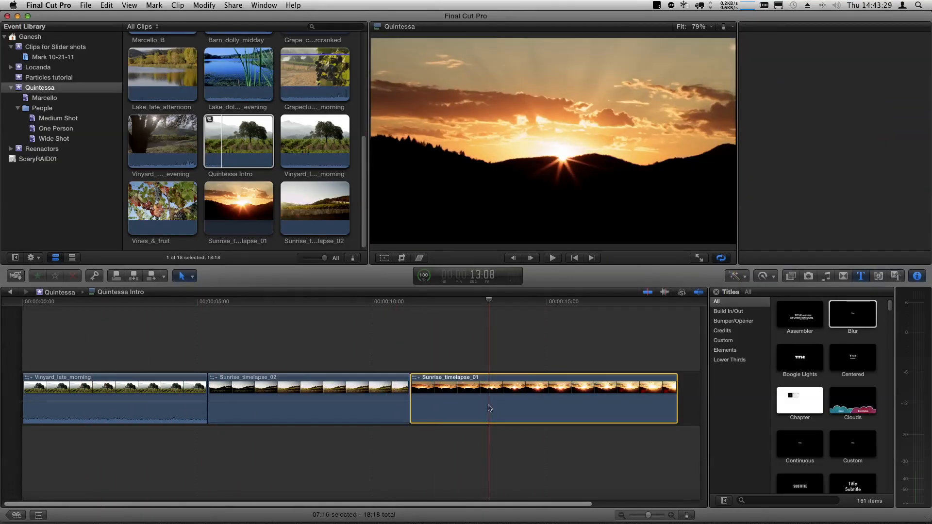
drag(487, 398, 78, 398)
text(for)
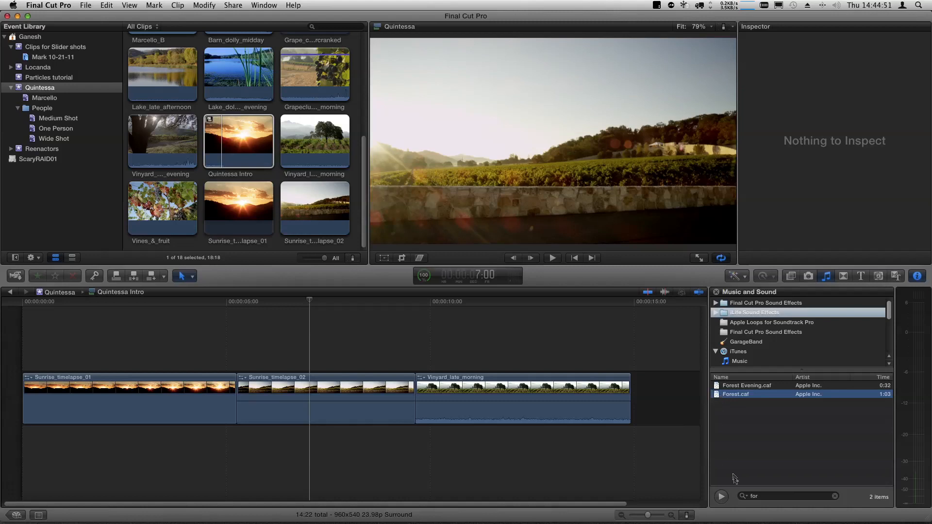
mouse_move(729, 416)
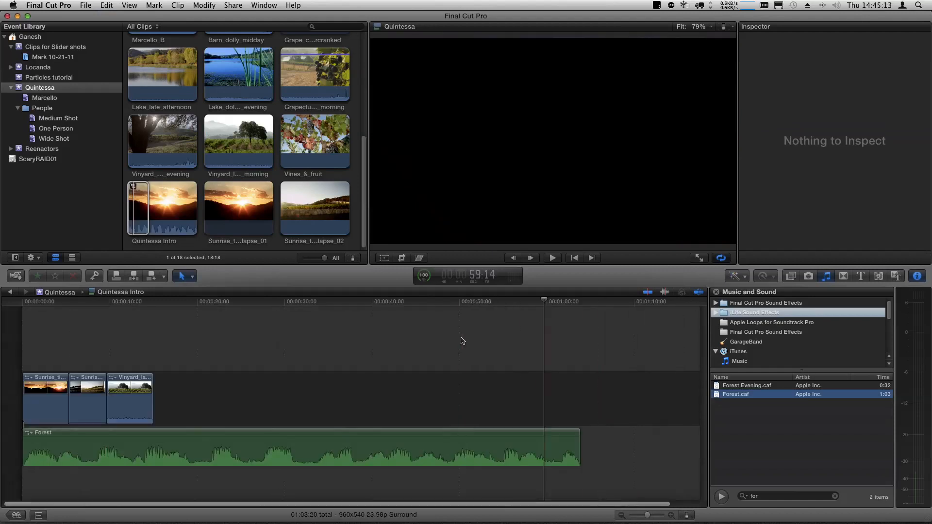
Lower the Forest ambience clip's volume to -18 dB and play the intro back.
click(154, 449)
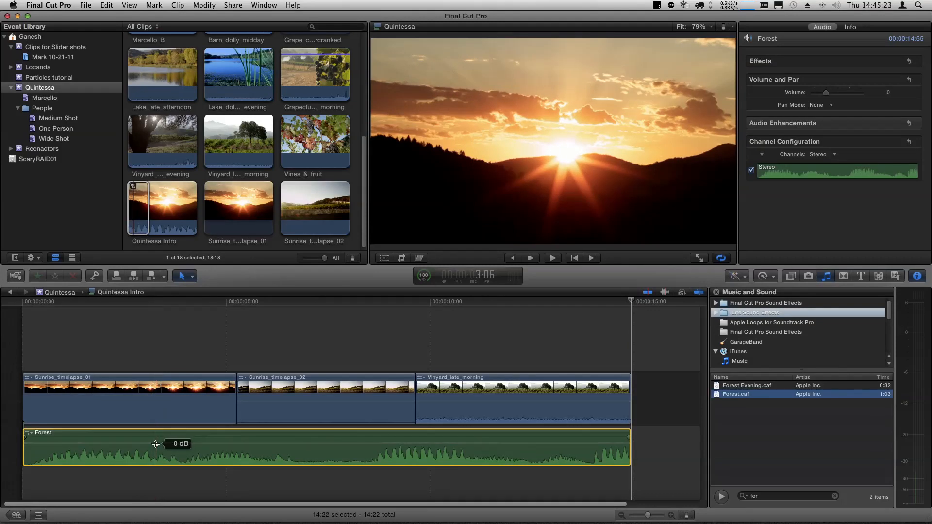
drag(156, 444, 155, 452)
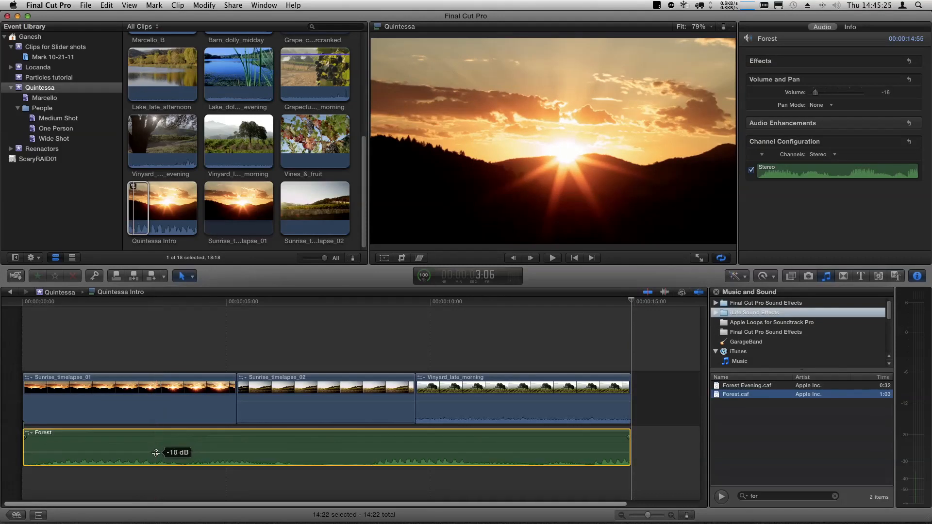
click(551, 258)
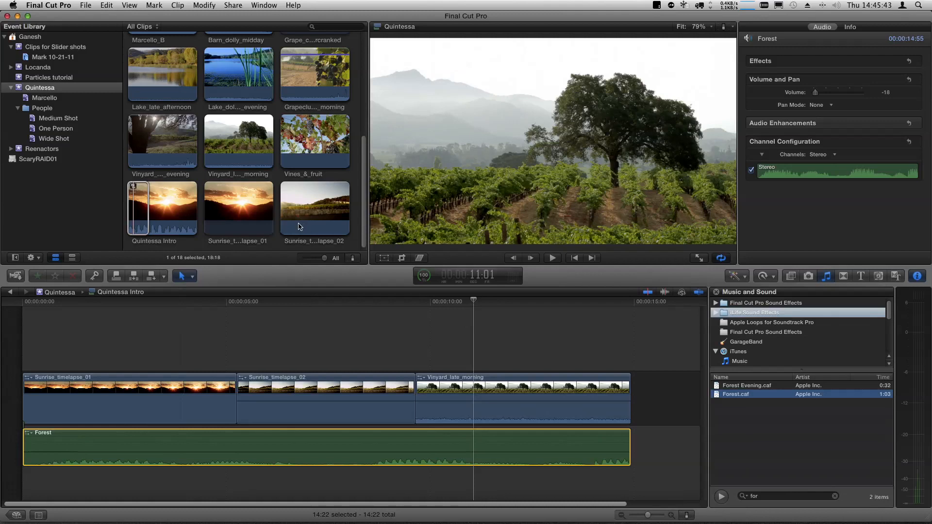
Select the Quintessa Intro compound clip in the Event Browser.
click(162, 207)
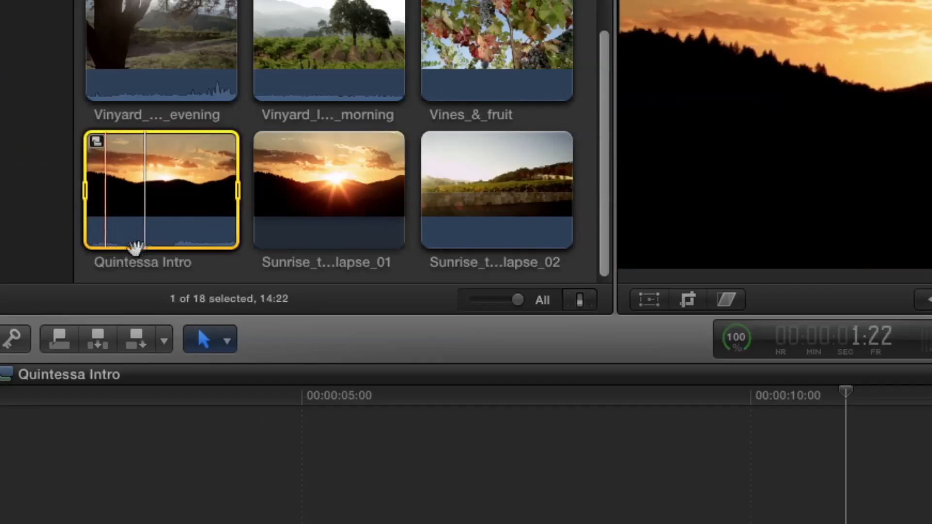
mouse_move(160, 237)
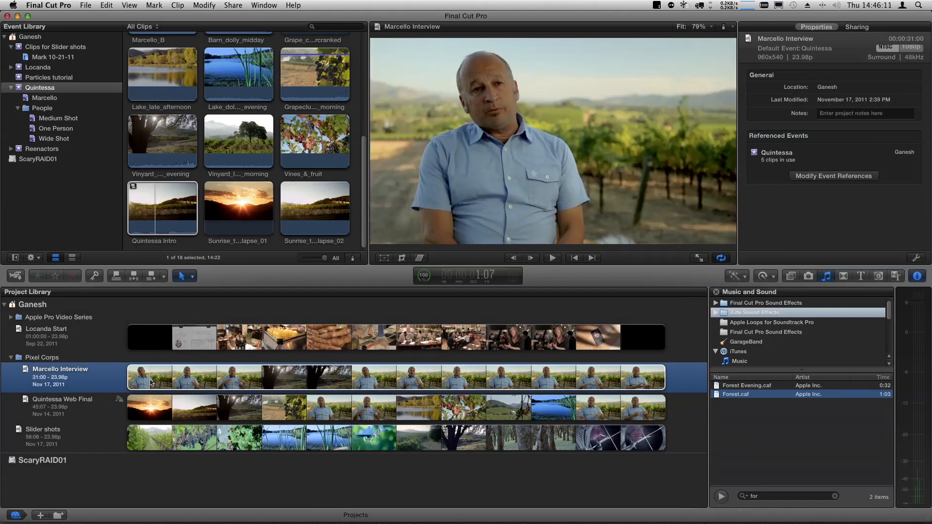
Open the Marcello Interview project and place the playhead at its start.
double_click(59, 373)
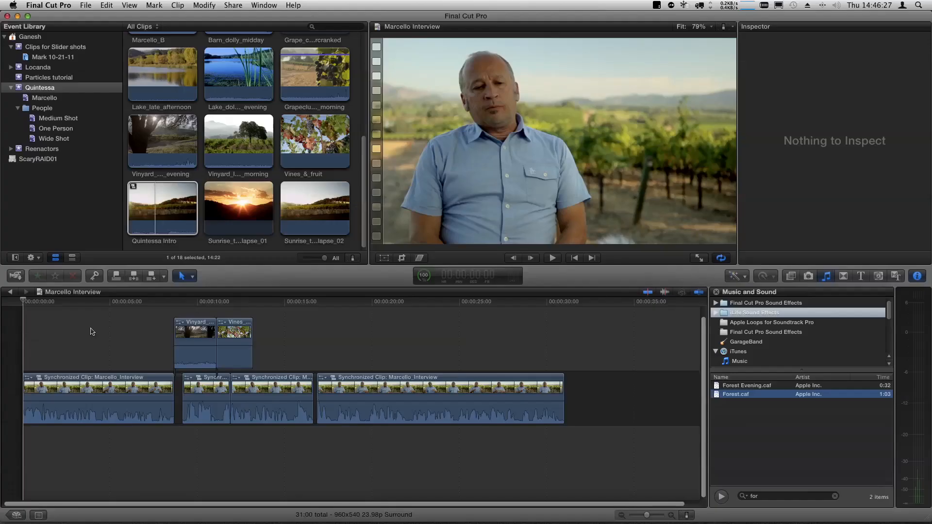
click(162, 207)
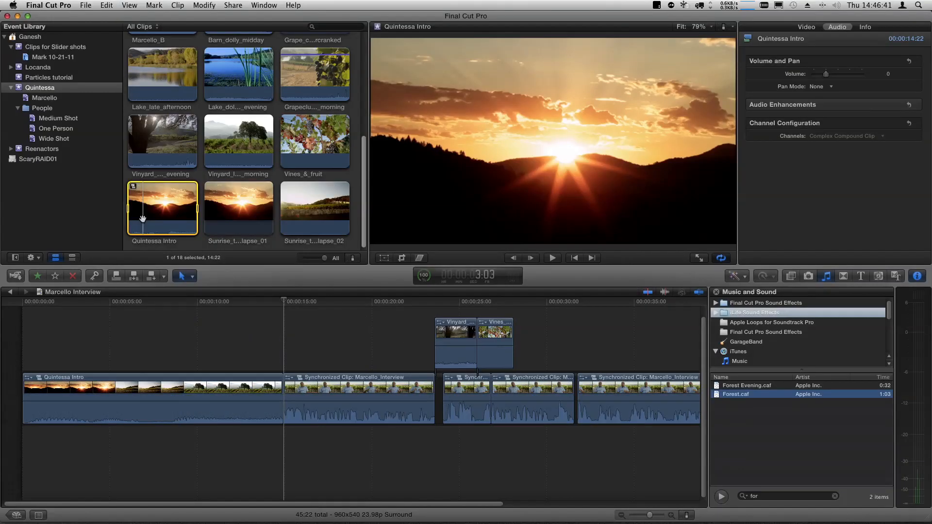
Play the intro from the start of Marcello Interview, then stop playback.
click(42, 322)
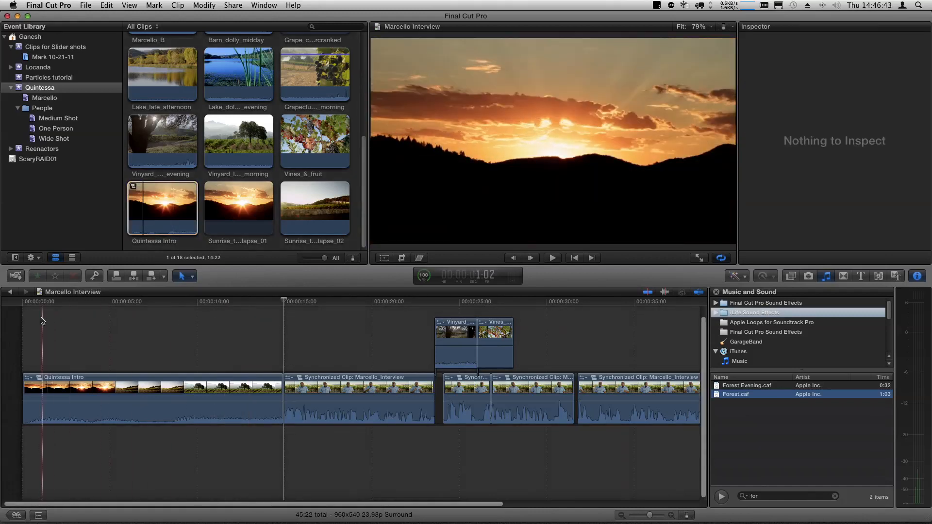
click(551, 257)
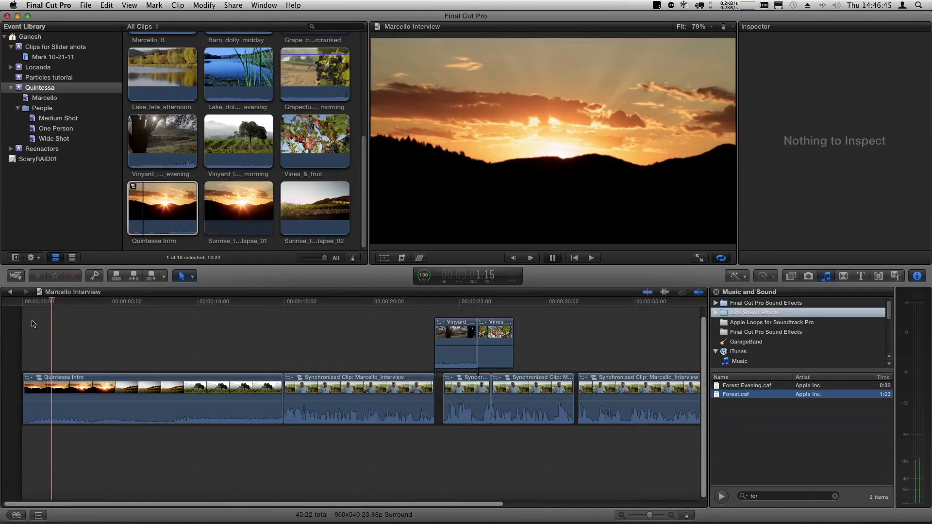
click(224, 300)
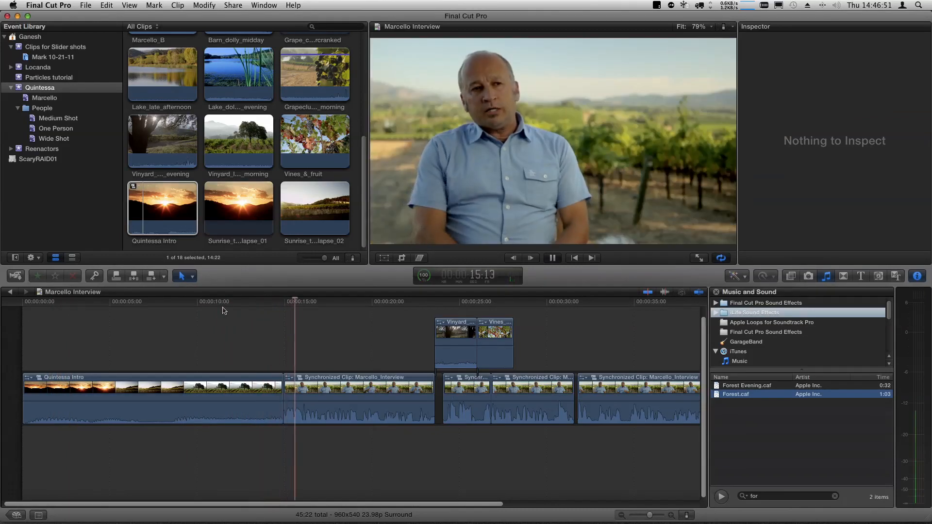
click(162, 208)
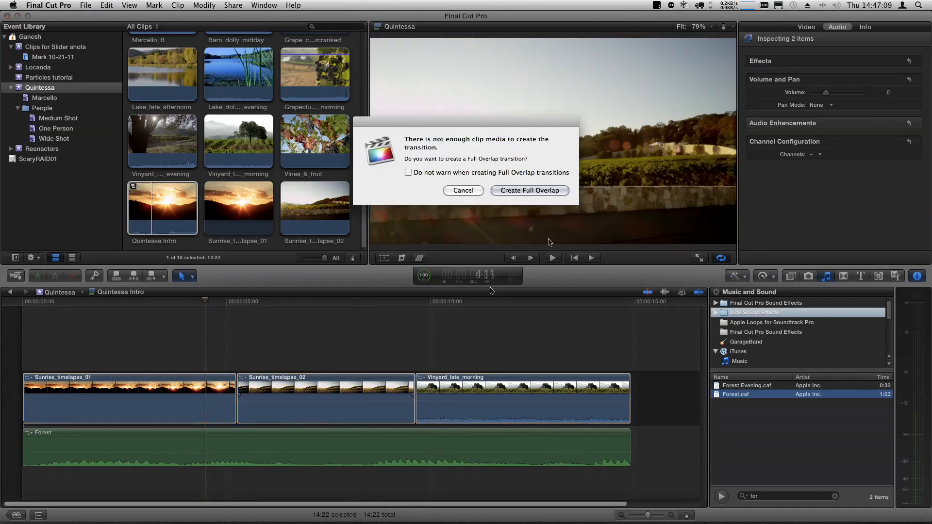
Accept creating full-overlap Cross Dissolves between the intro's clips.
click(529, 190)
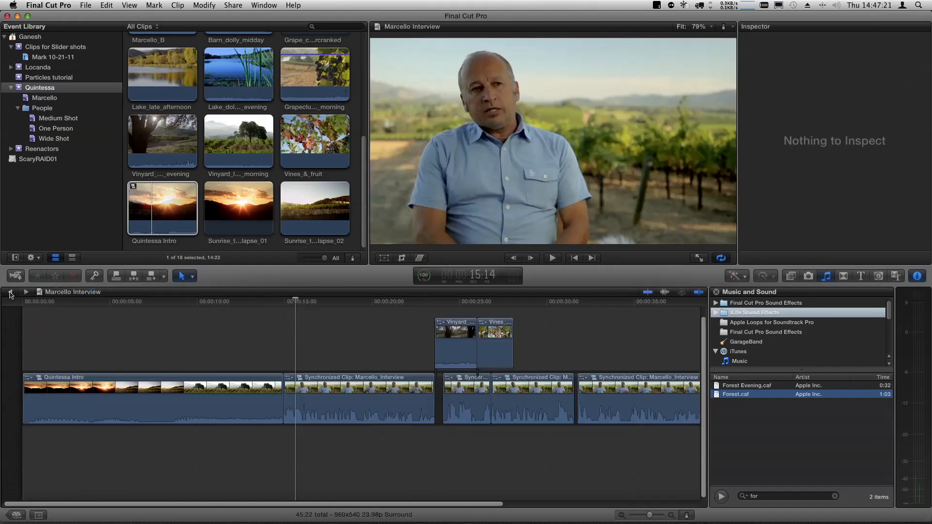
click(211, 383)
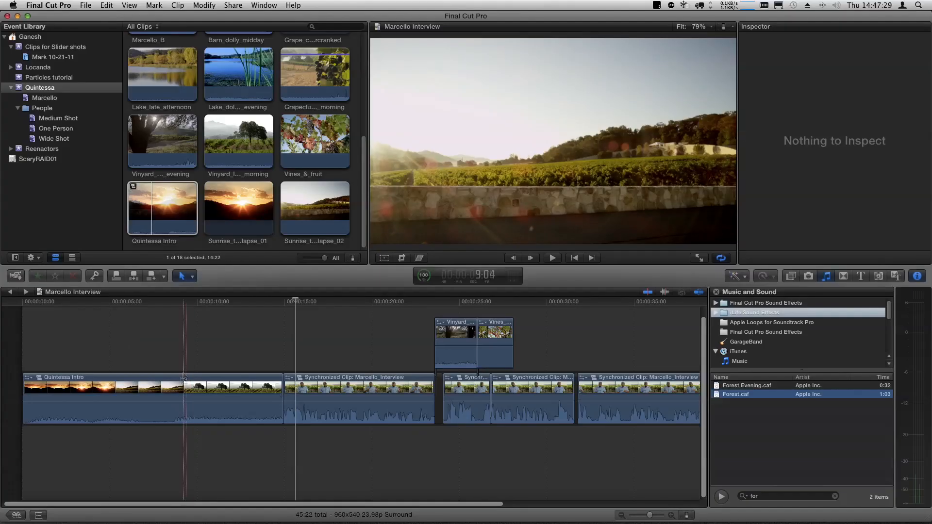
click(149, 398)
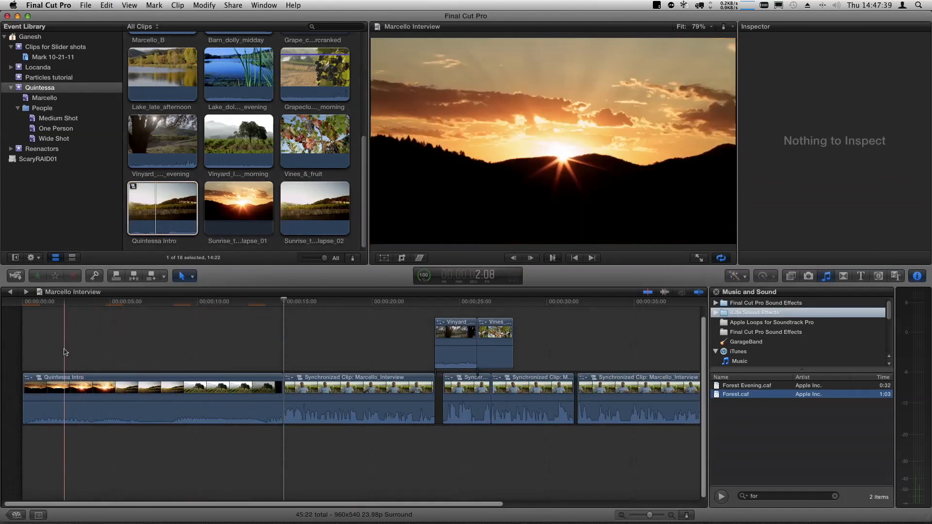
click(531, 257)
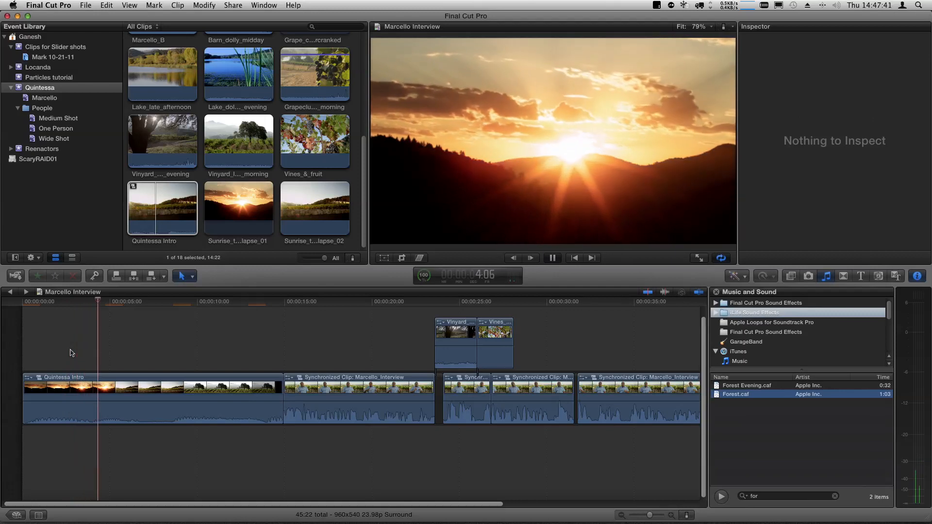